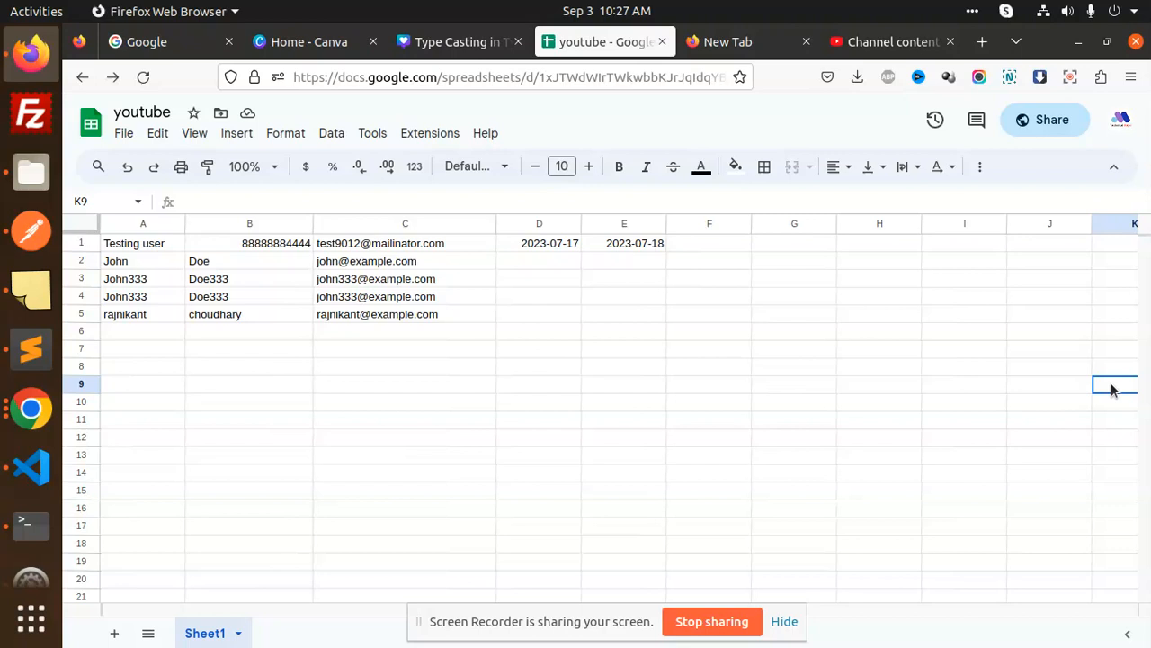
mouse_move(1108, 389)
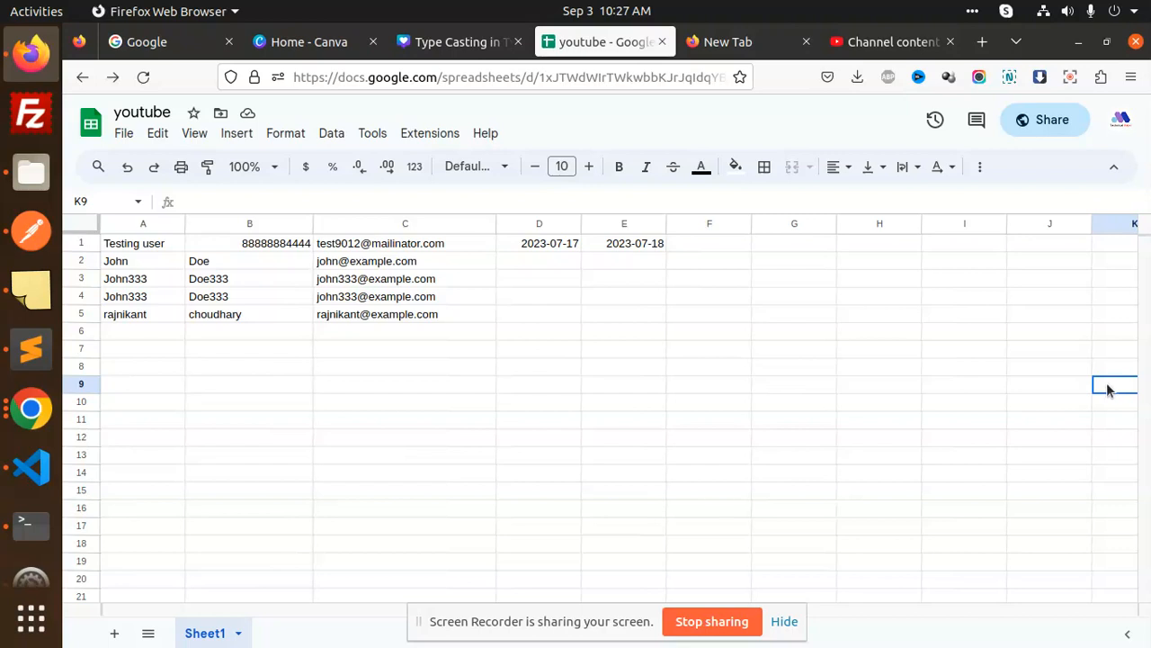
Check the sheet's data rows, including the last row's email address, against the /read response
left_click(1062, 11)
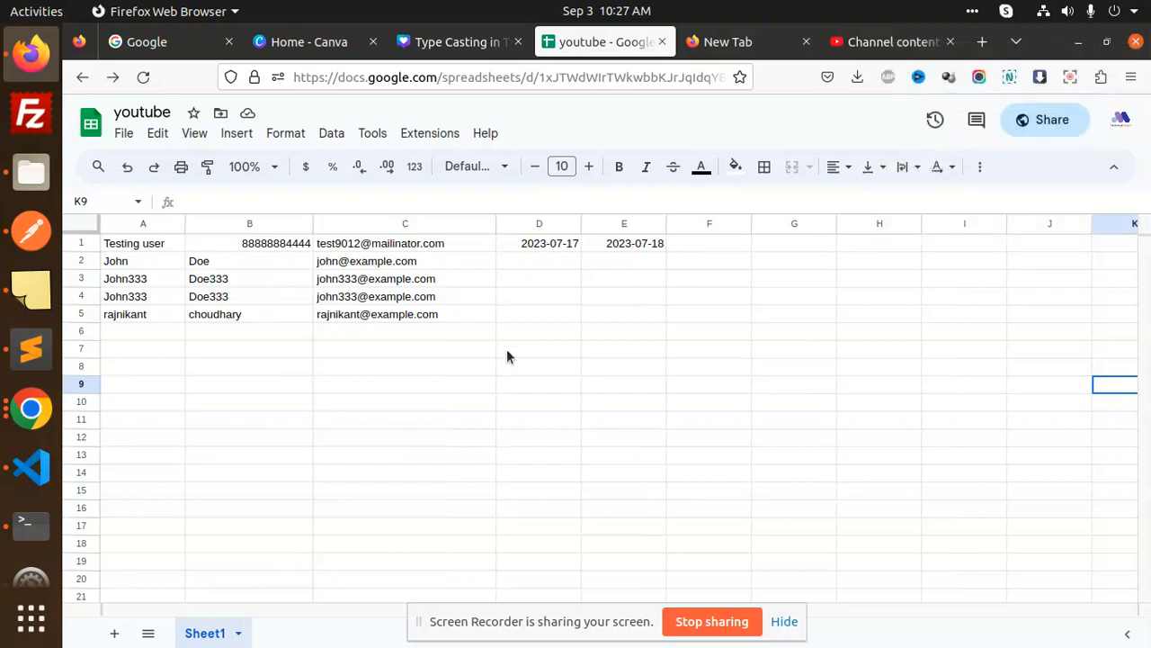
mouse_move(165, 279)
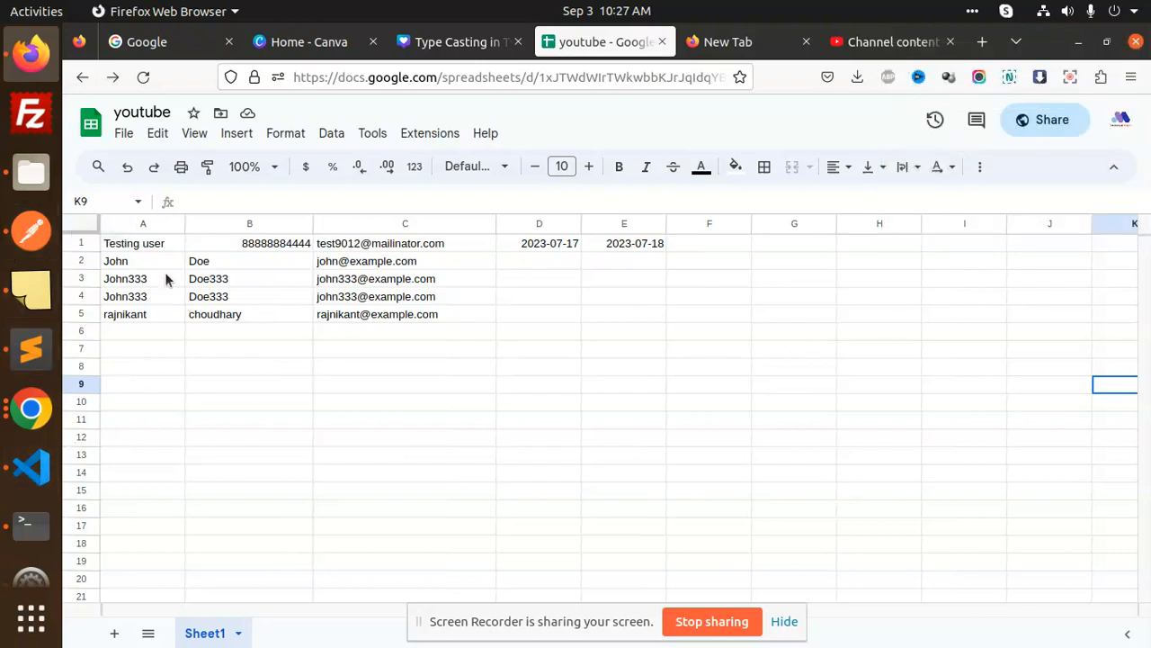
left_click(126, 277)
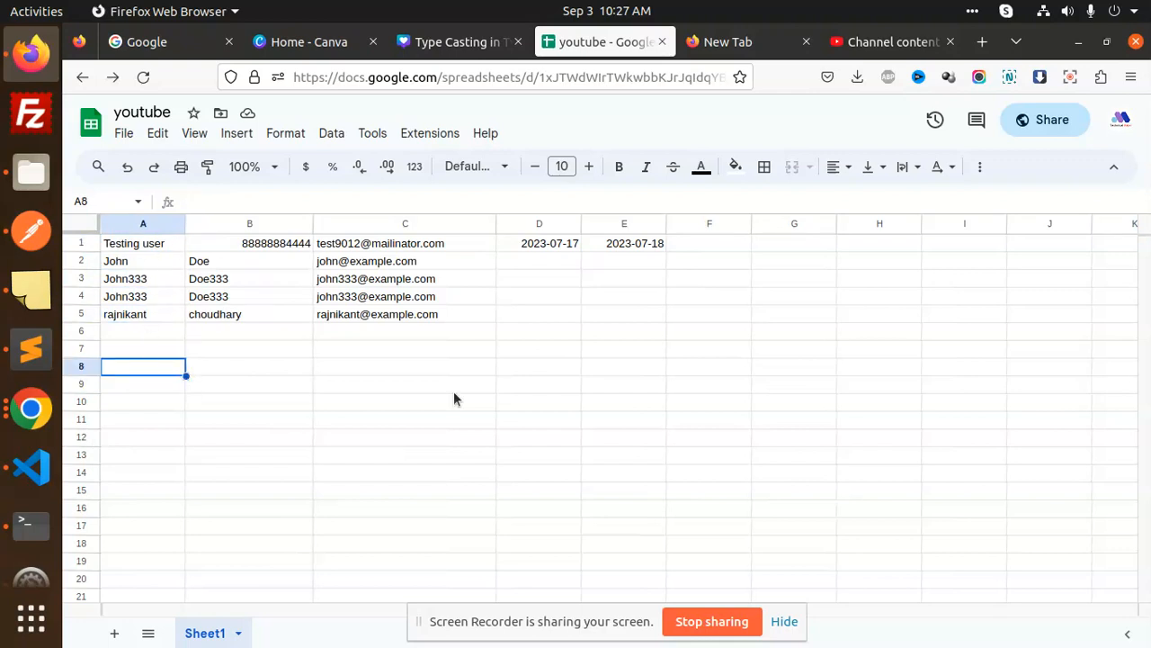
mouse_move(576, 333)
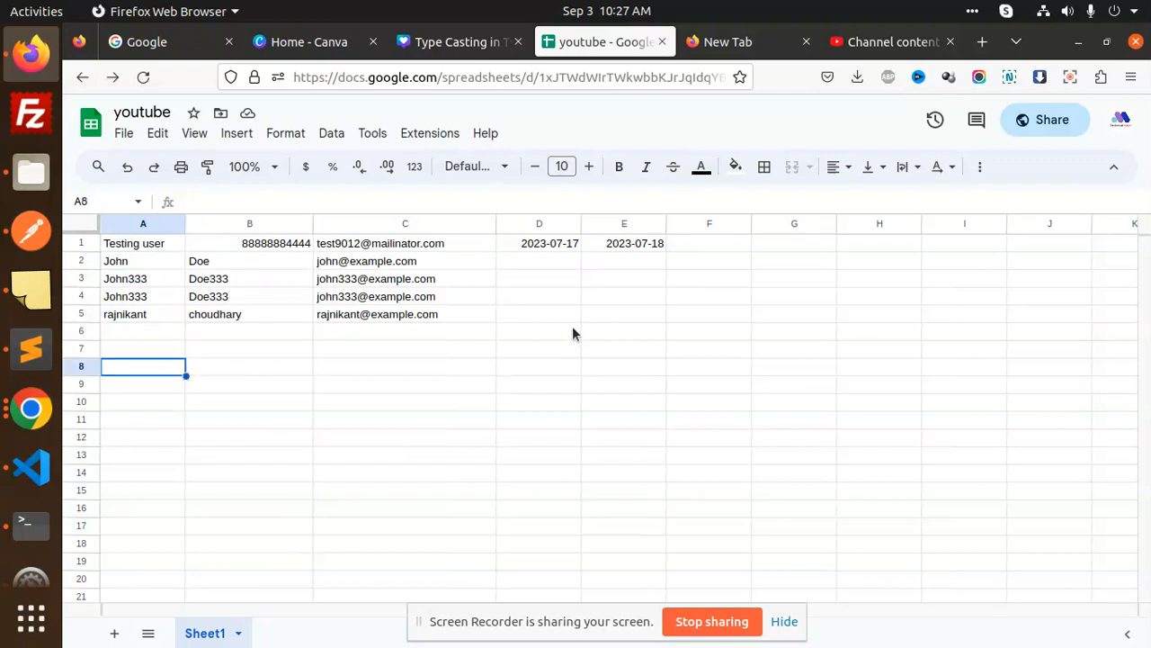
mouse_move(340, 313)
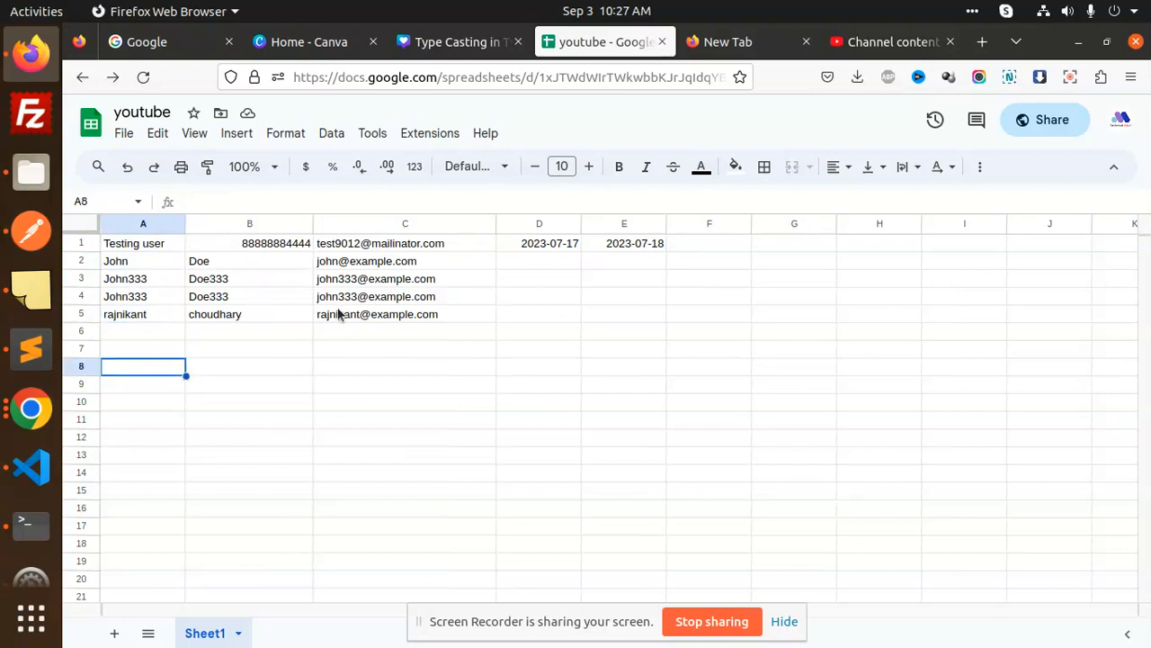
left_click(405, 313)
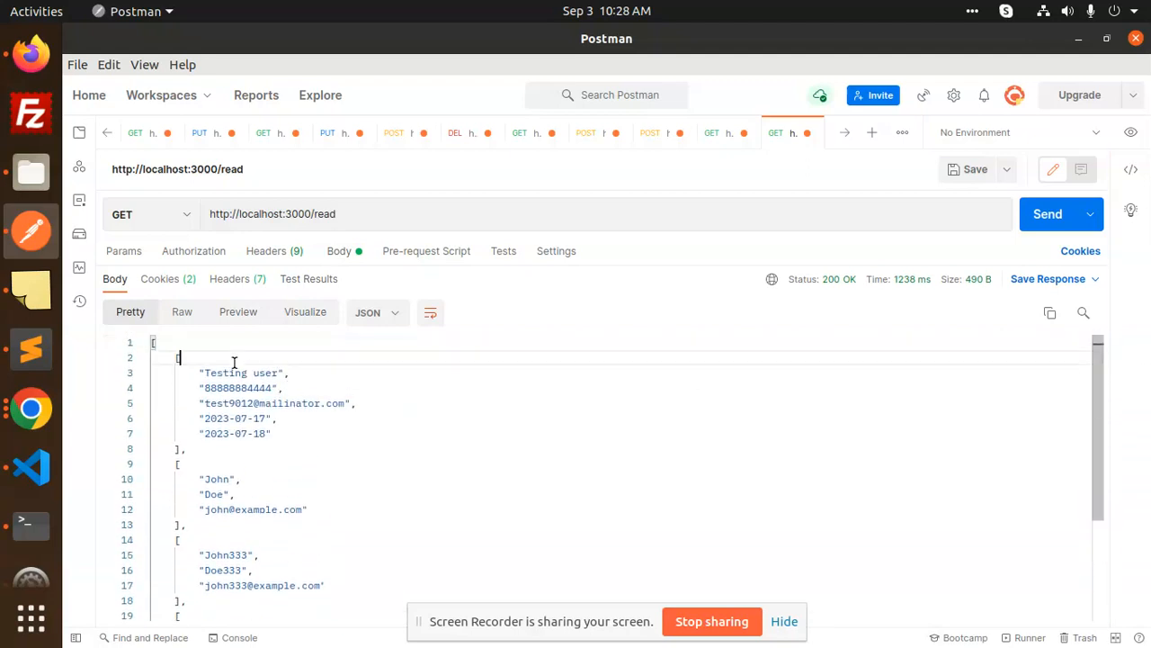
Scroll the Postman JSON body to its final entry to confirm all five rows came back
left_click(224, 509)
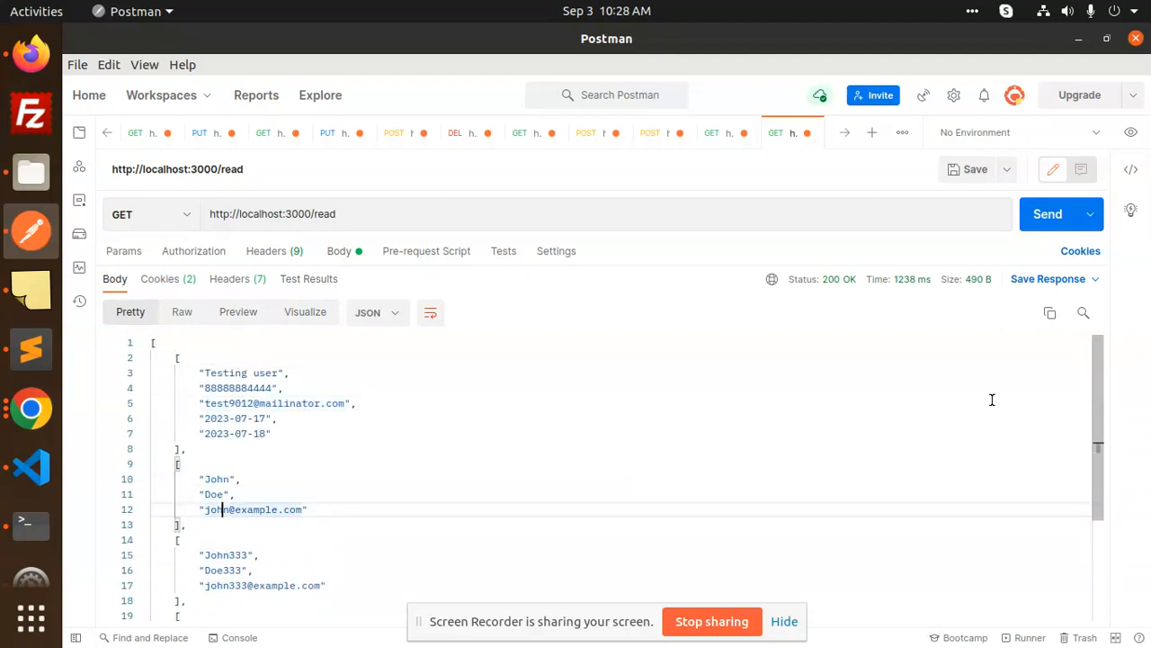
scroll("down", 3)
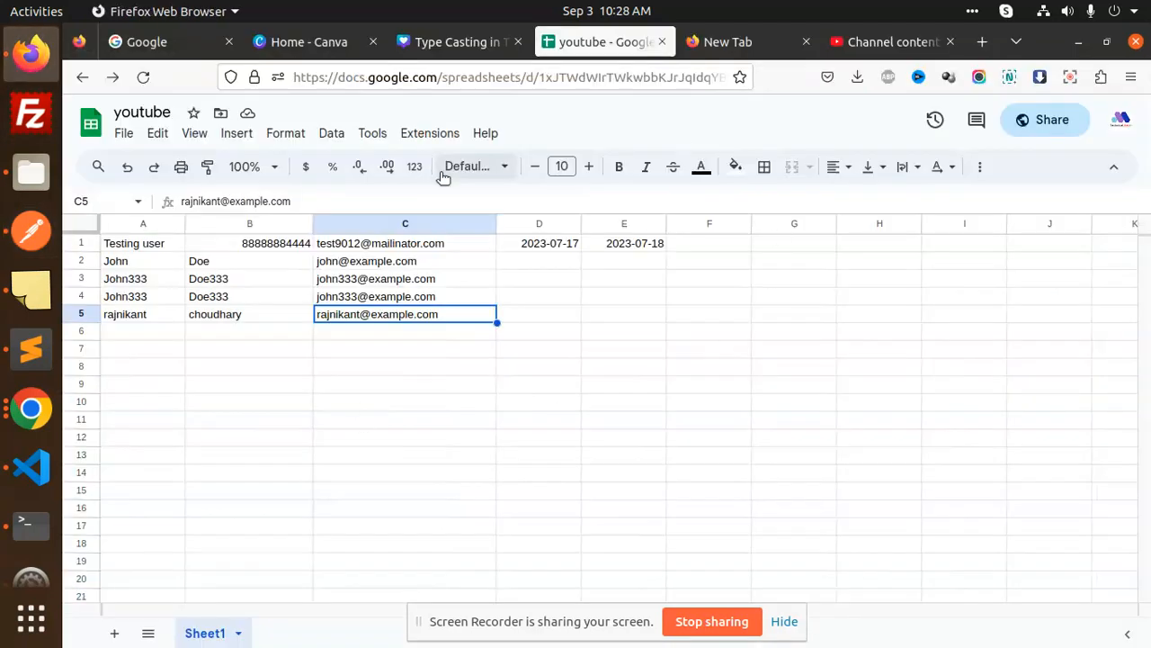
key("alt+Tab")
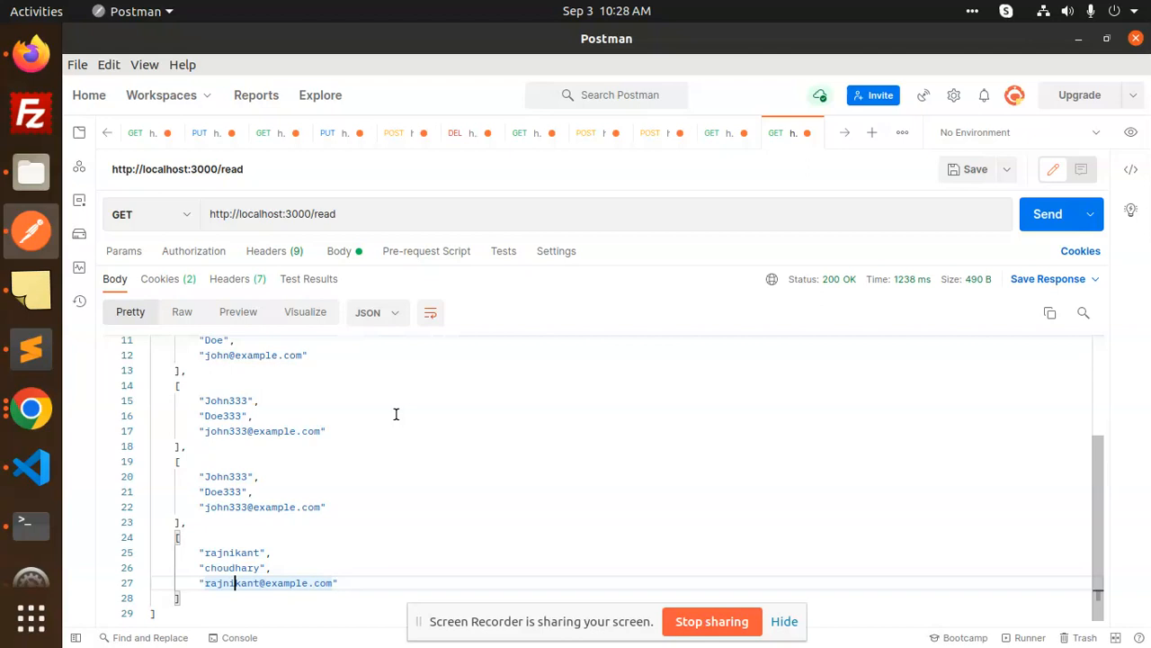
left_click(31, 468)
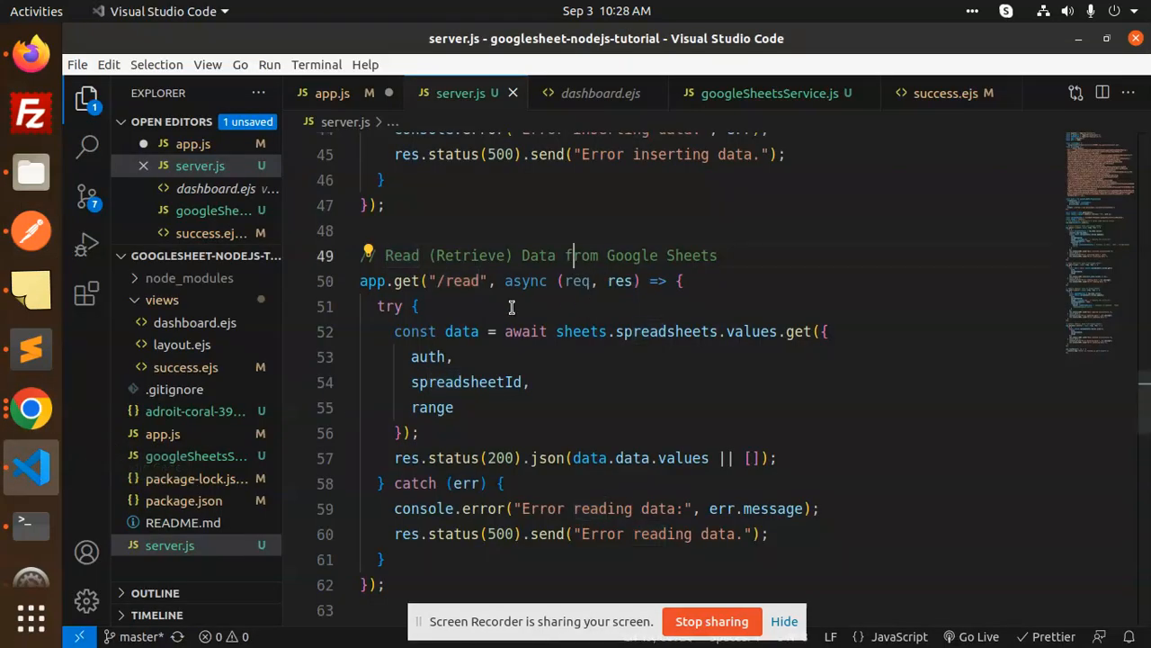
Highlight spreadsheetId and range in the app.get("/read") handler of server.js
double_click(462, 281)
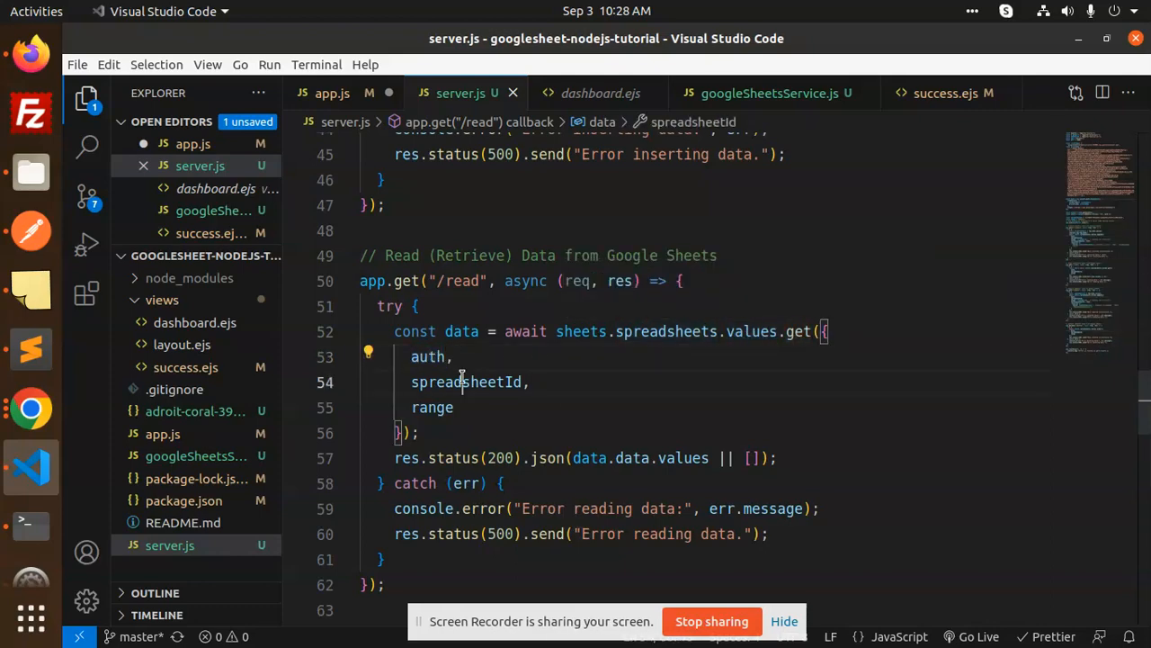
double_click(432, 407)
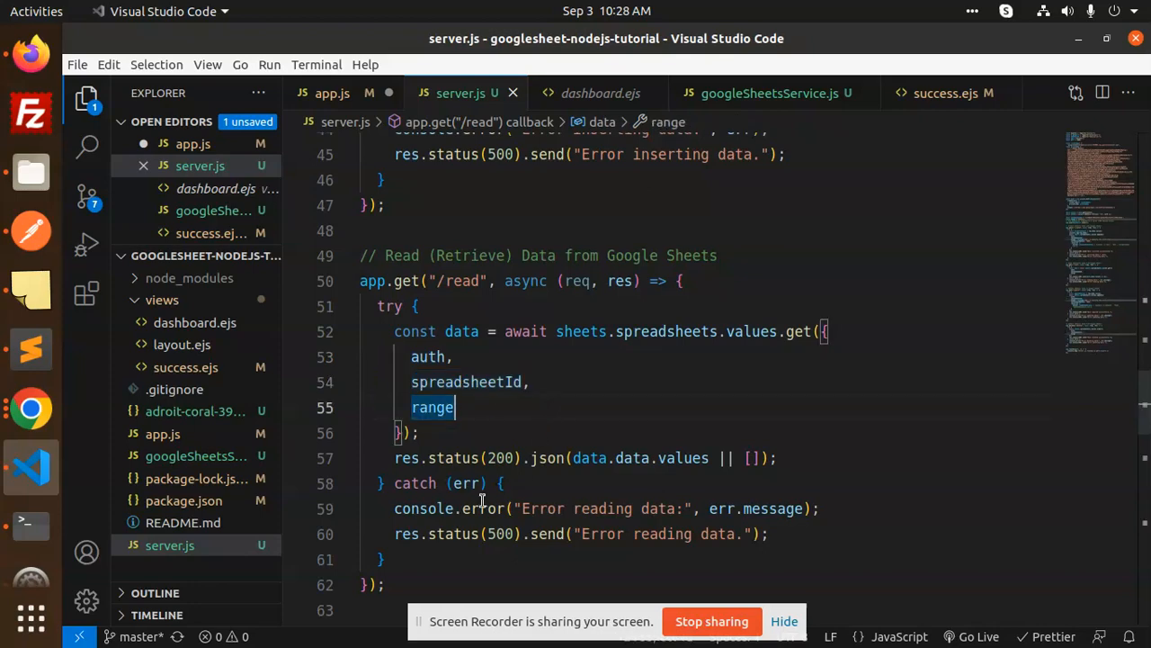
left_click(576, 458)
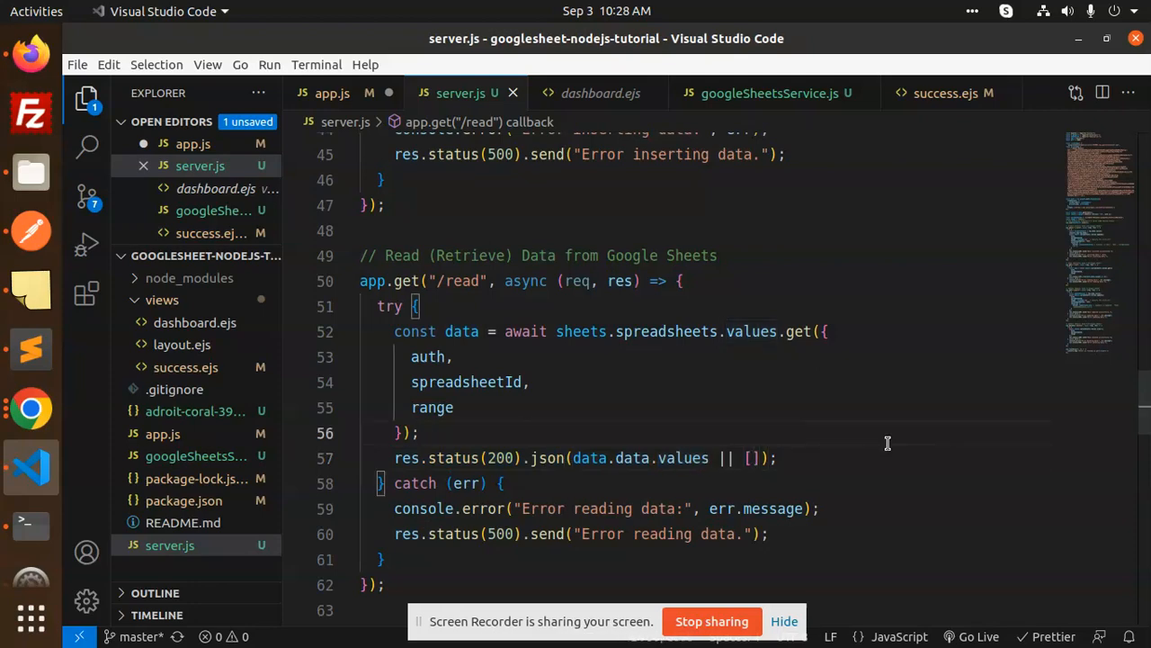
left_click(781, 459)
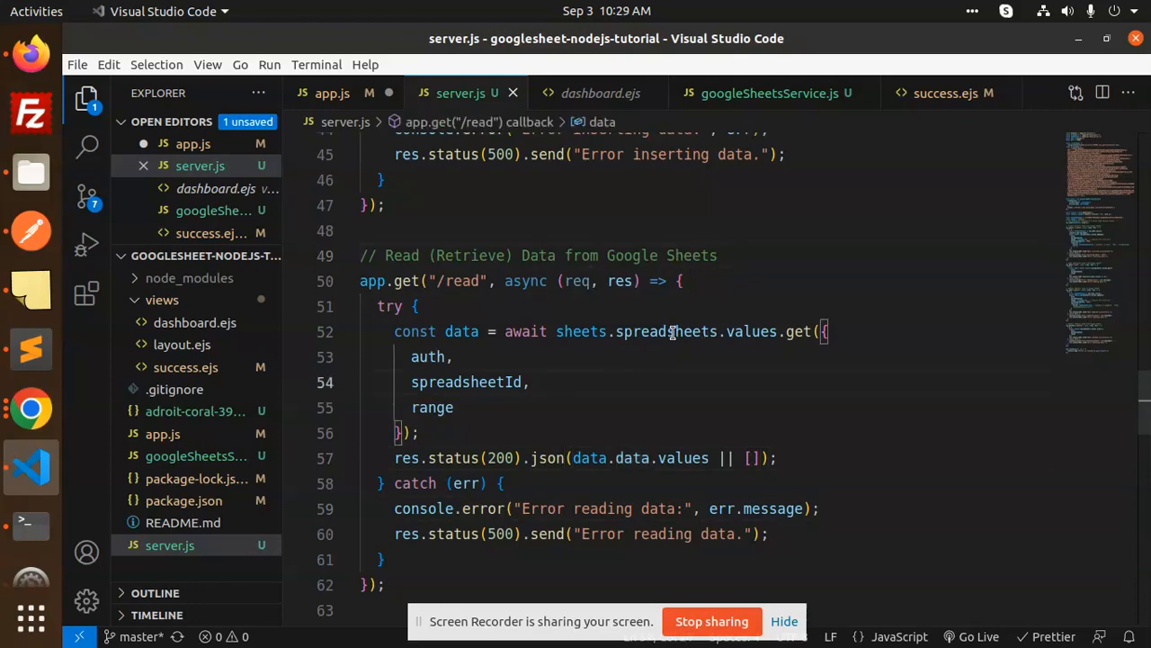
double_click(752, 331)
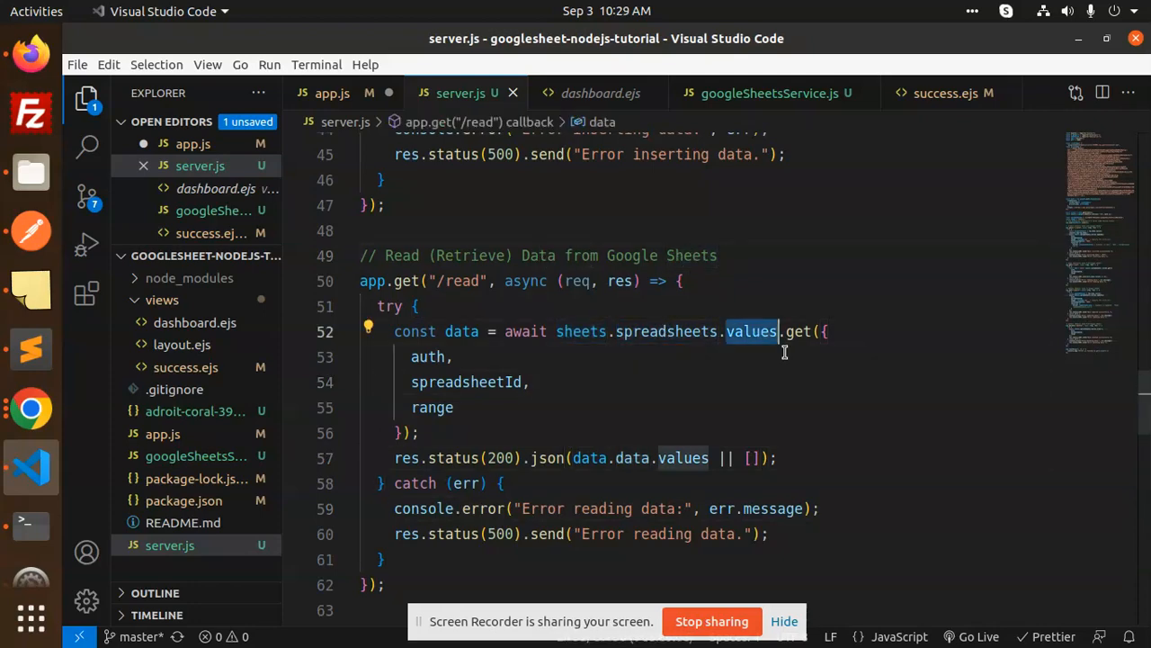